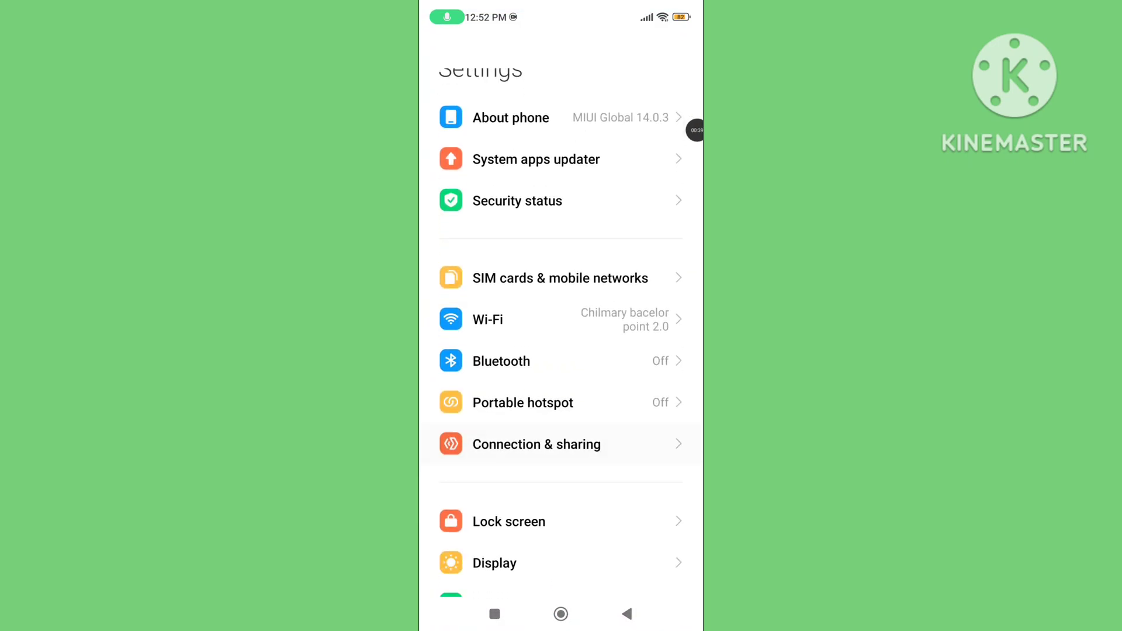
- Toggle the Wi-Fi switch off and back on from the Wi-Fi settings page
scroll(down, 3)
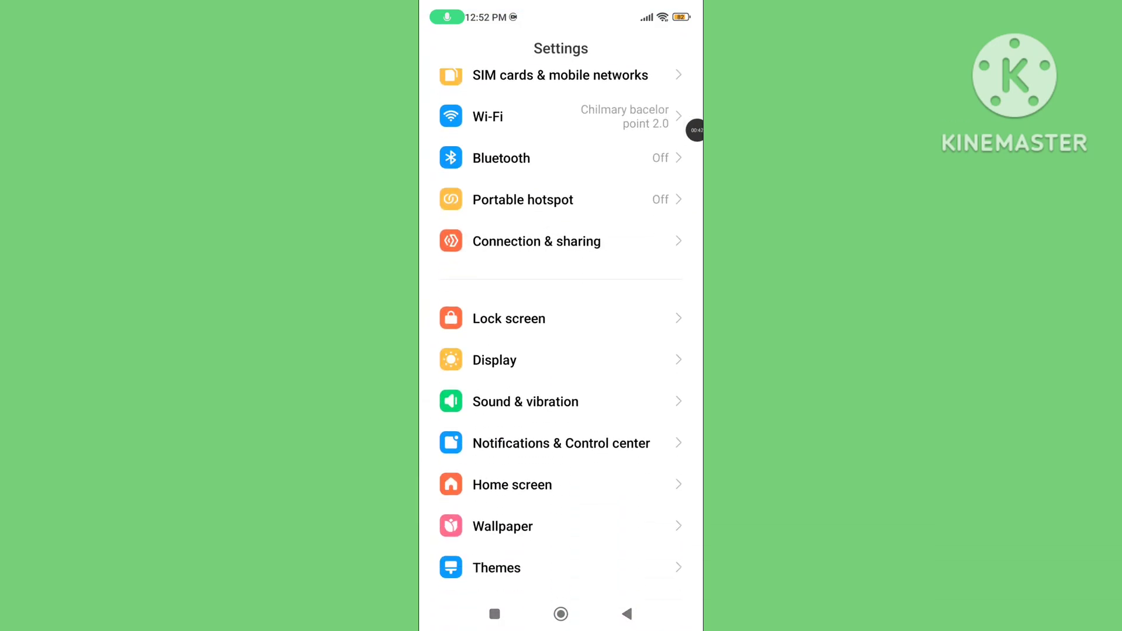
scroll(down, 3)
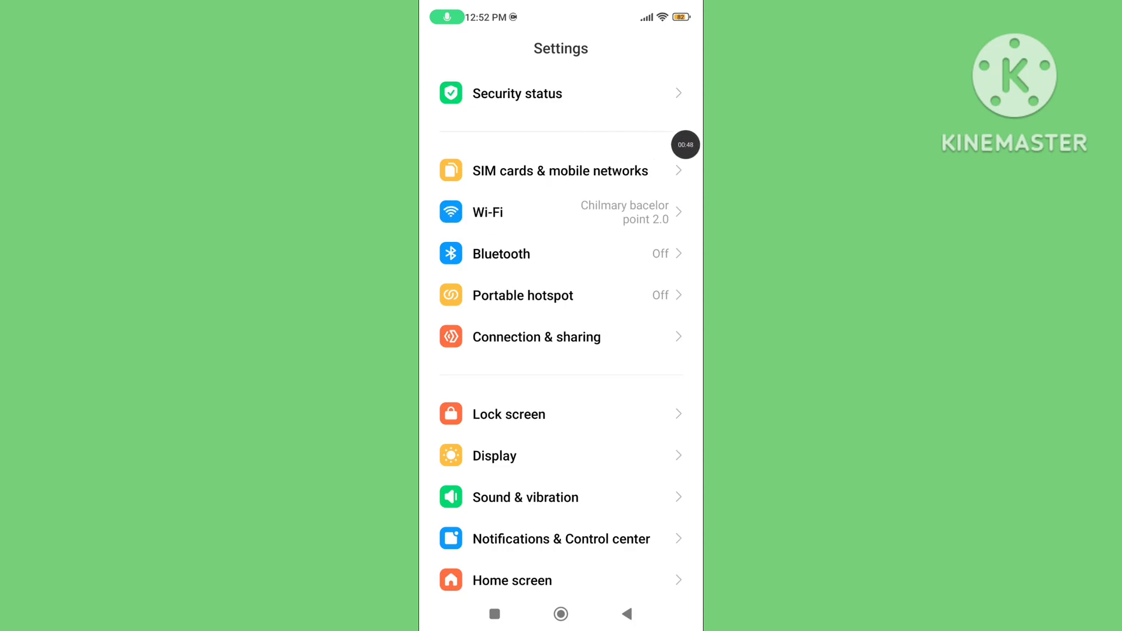
click(486, 211)
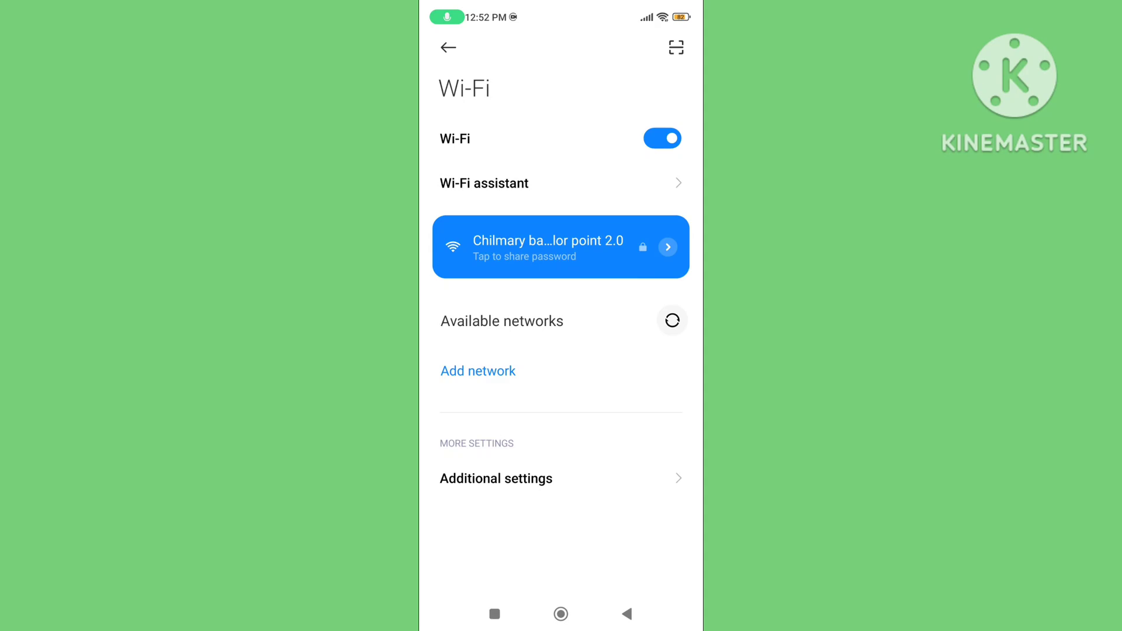
click(662, 138)
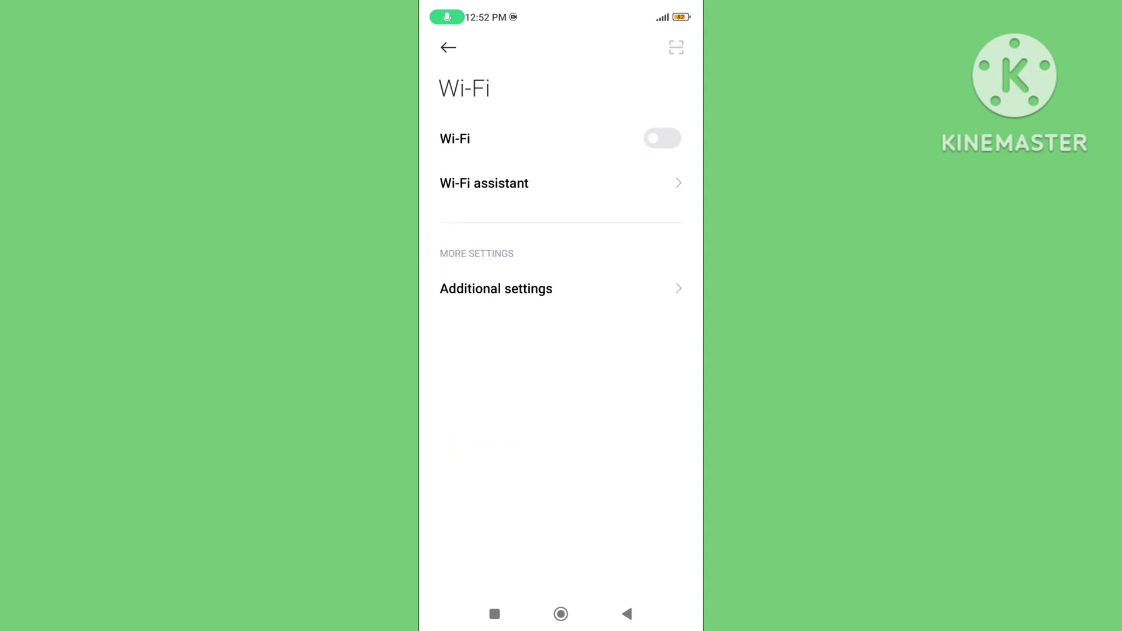
click(661, 138)
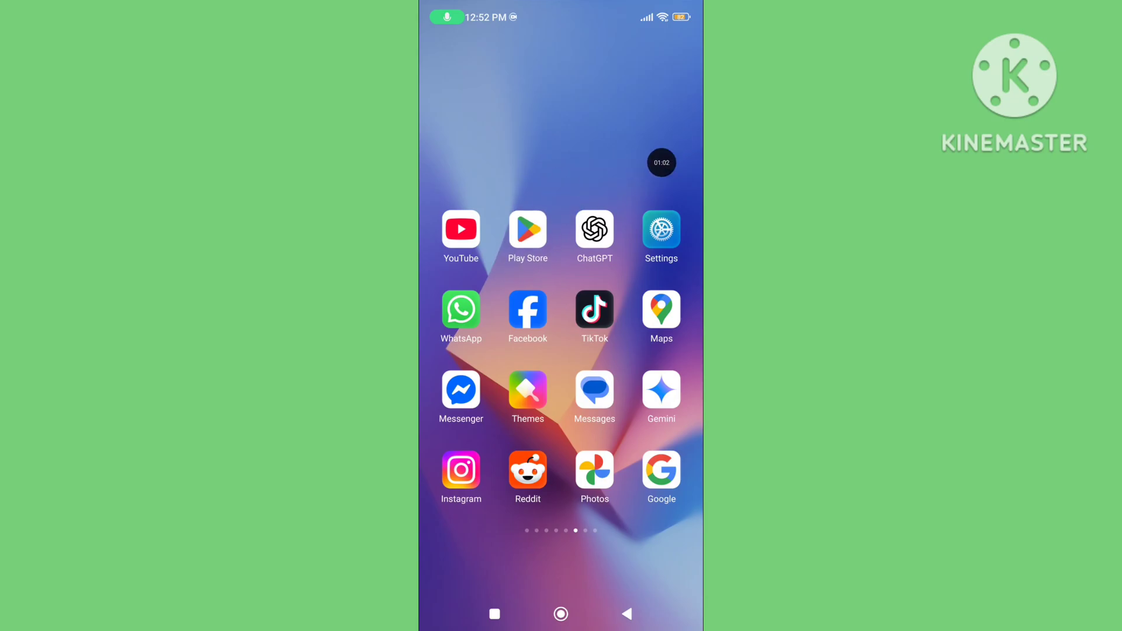
- Search Play Store for 'whatsapp' and request the WhatsApp Messenger (Beta) update
click(527, 229)
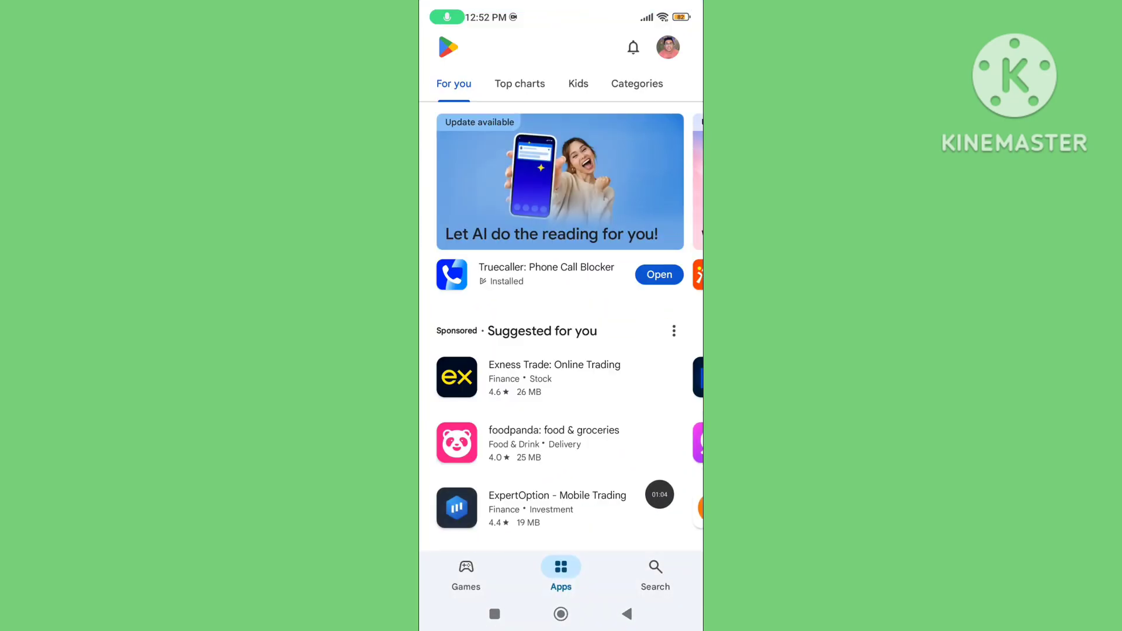
click(655, 567)
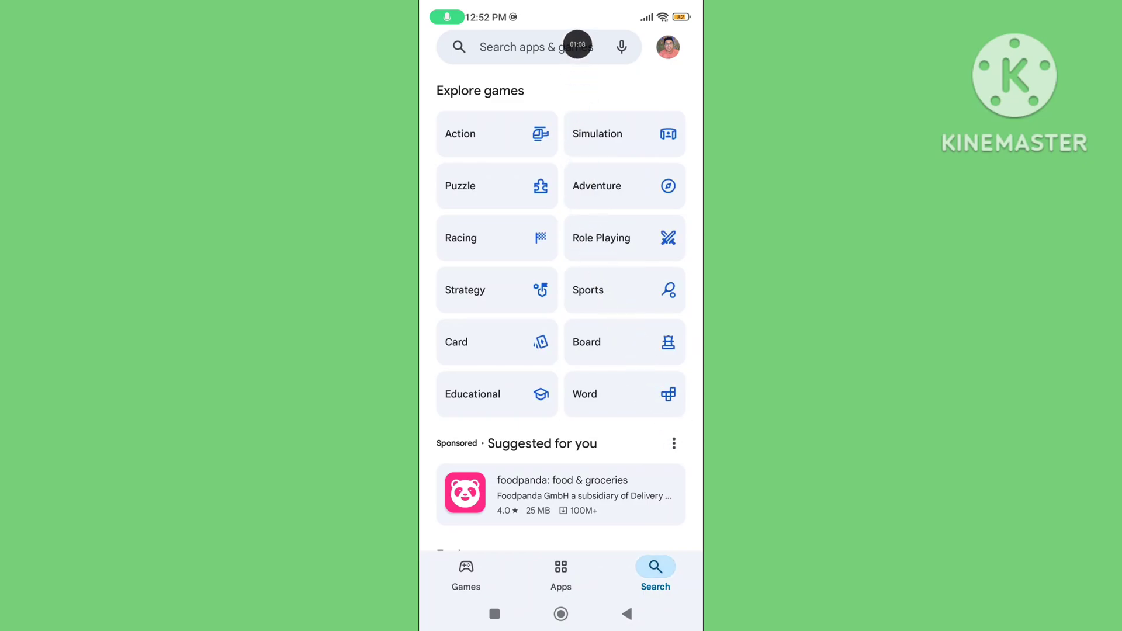
click(521, 46)
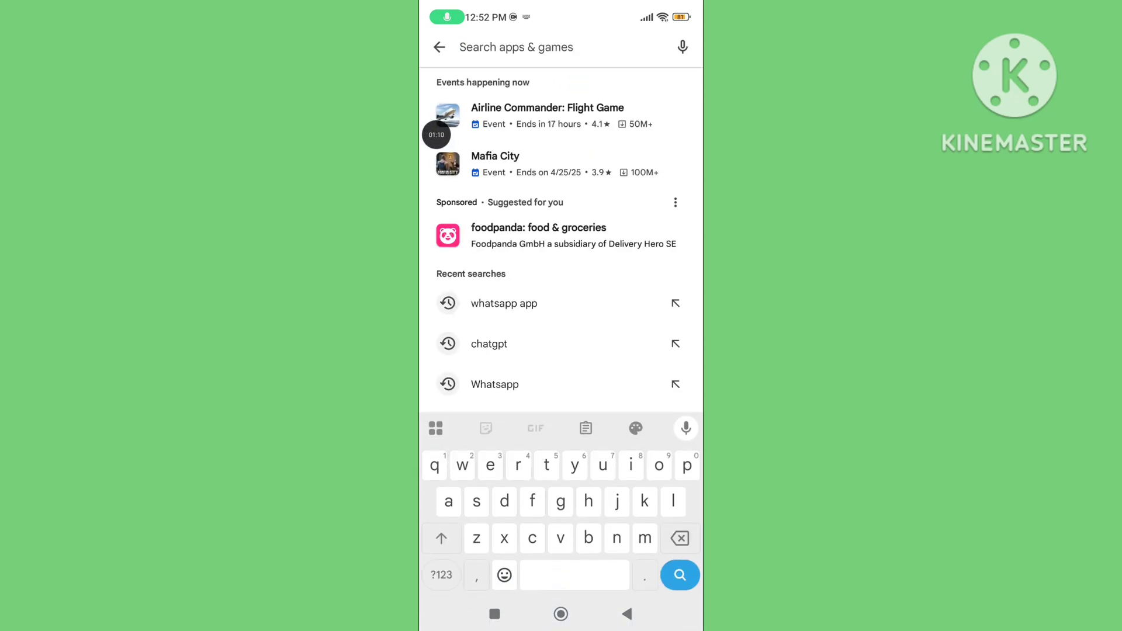
text(wgats)
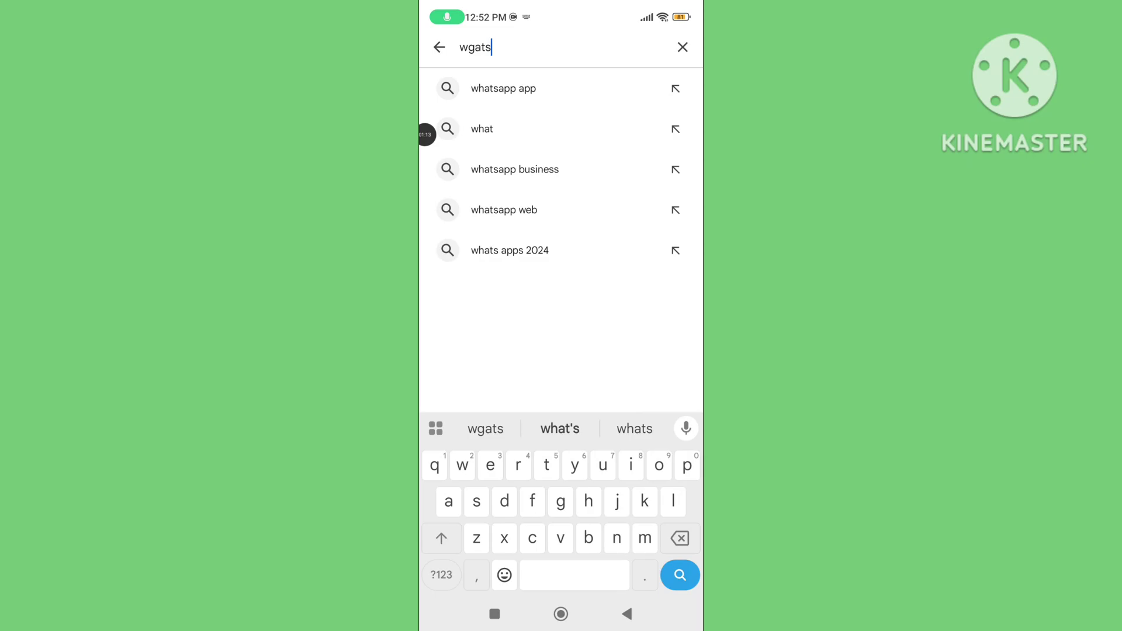
click(502, 89)
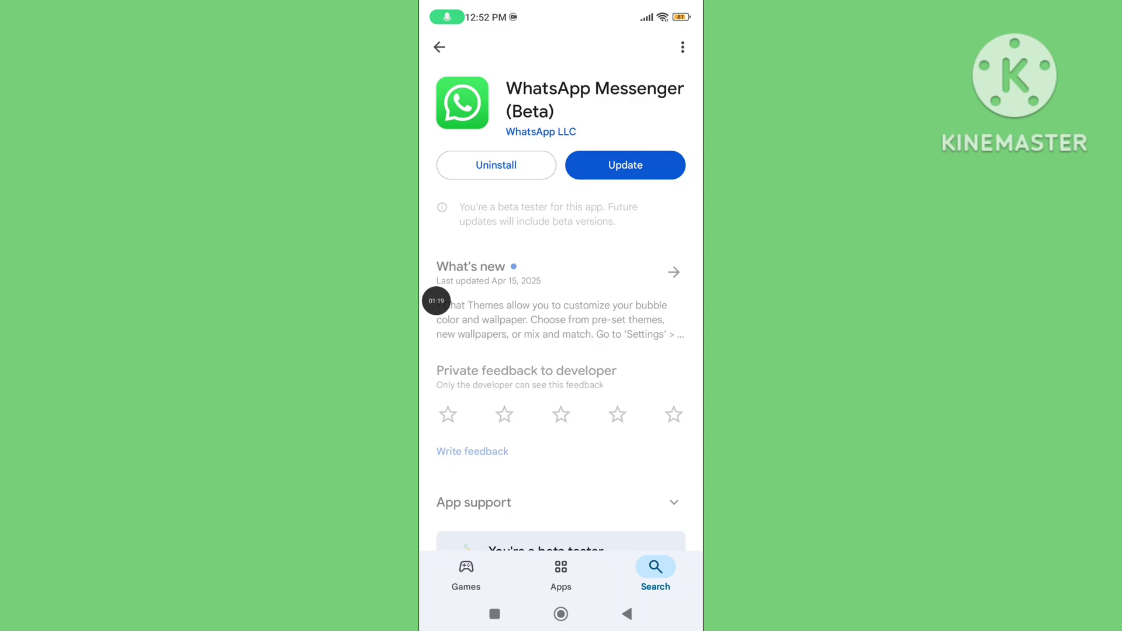
click(624, 165)
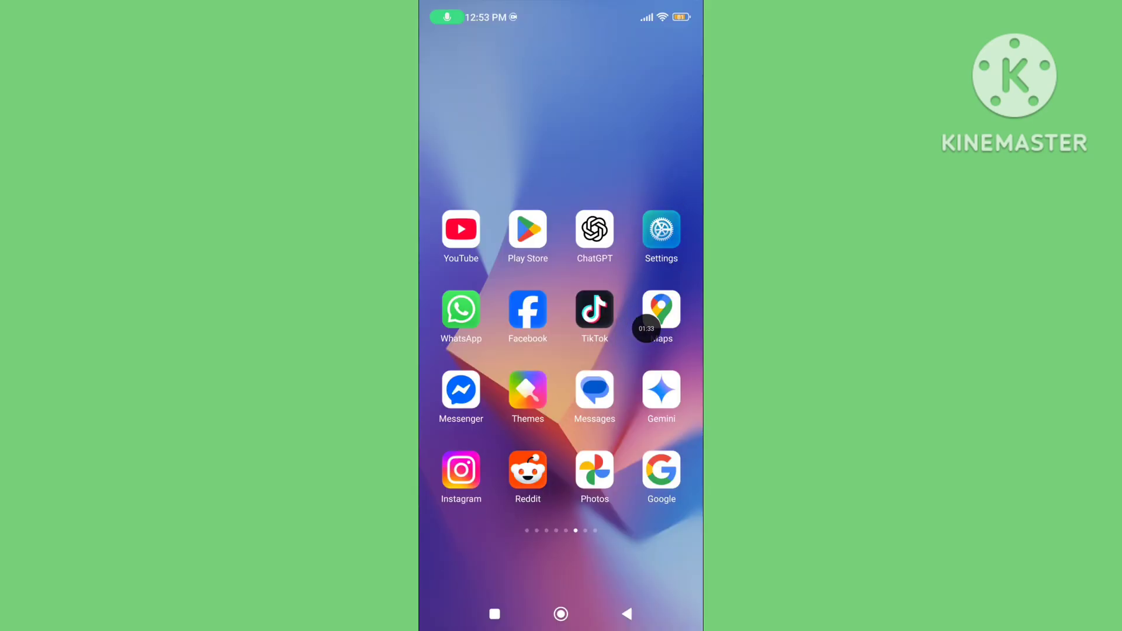
- Reach the Manage apps list under Settings > Apps
click(660, 229)
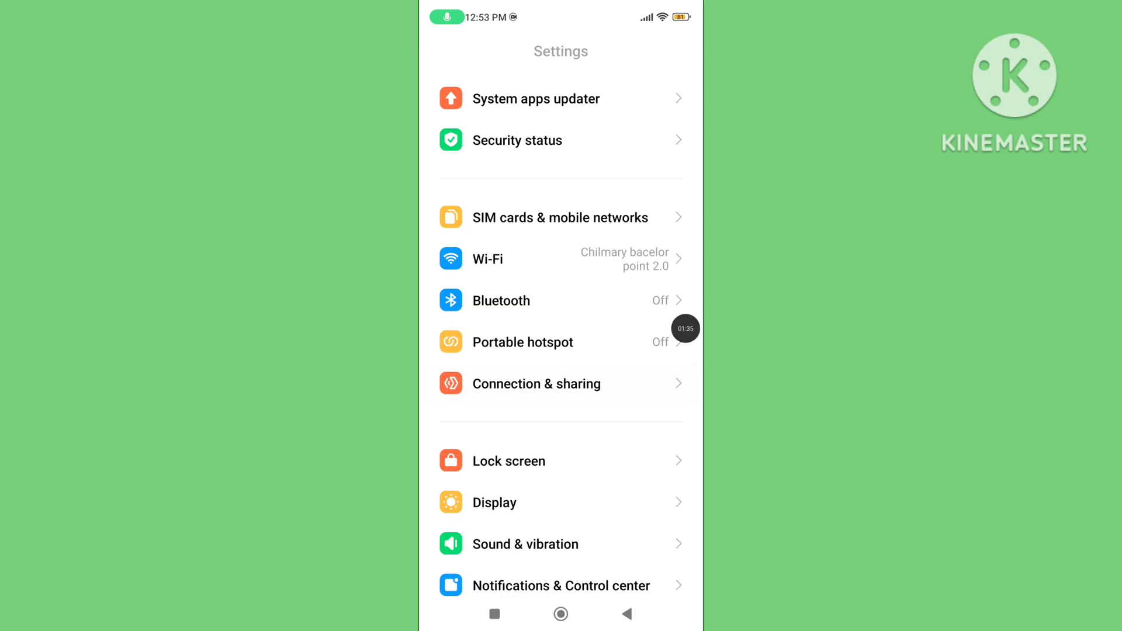
scroll(down, 3)
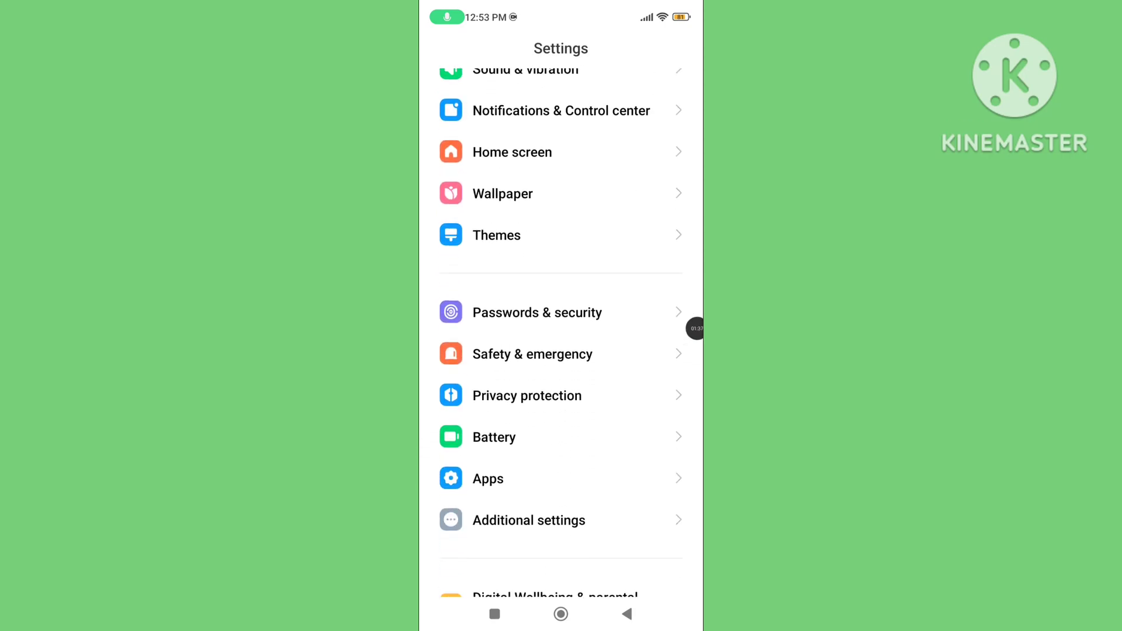
scroll(down, 3)
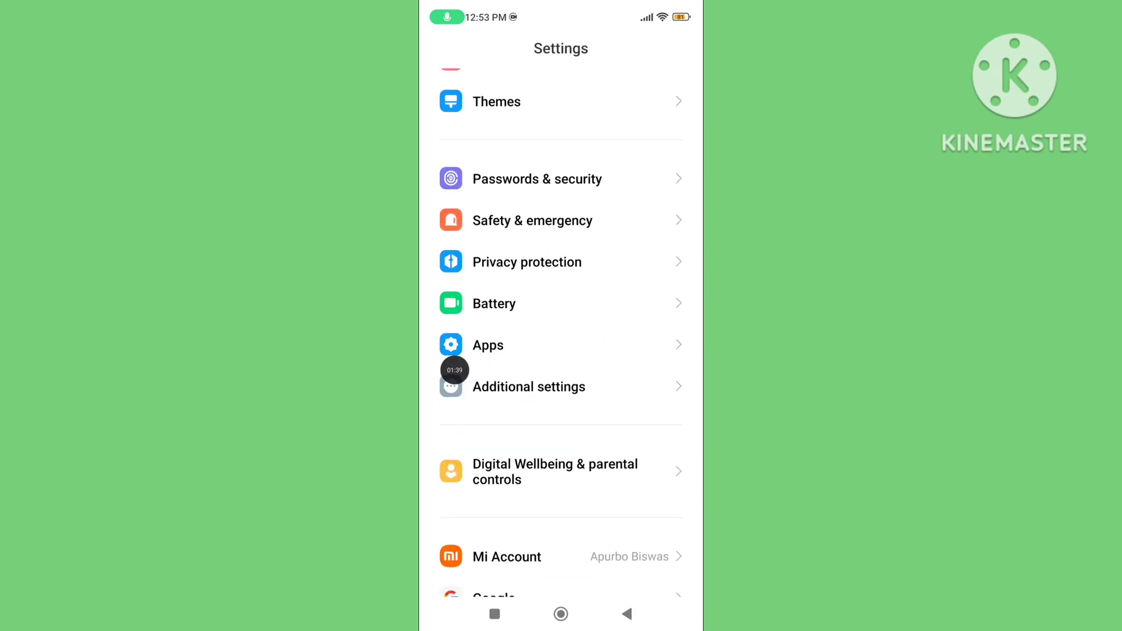
click(489, 345)
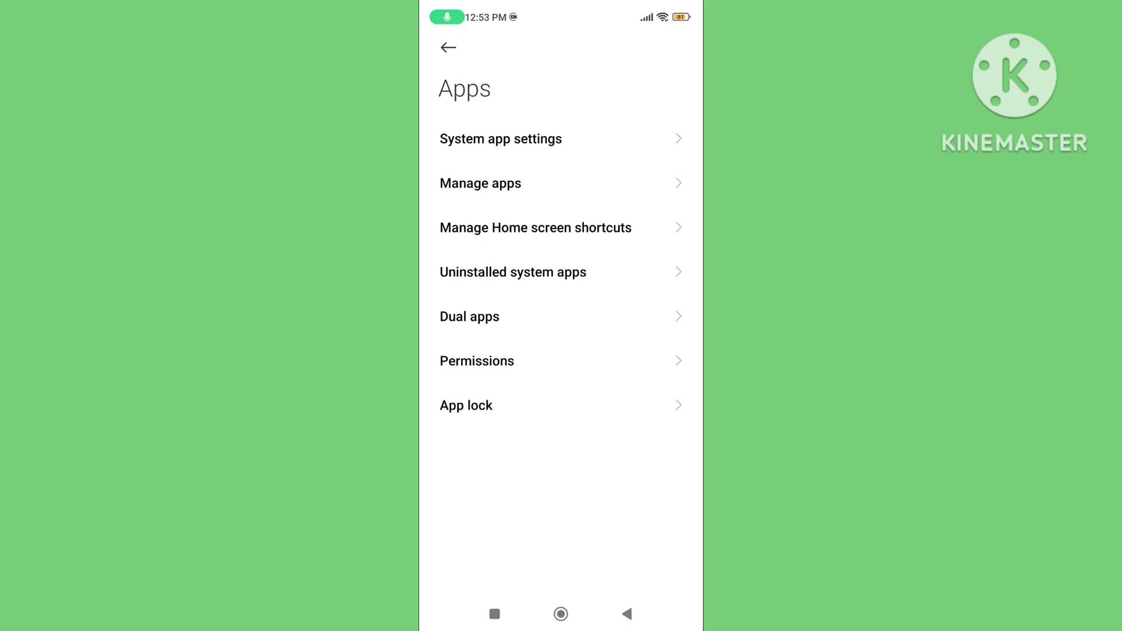
click(479, 183)
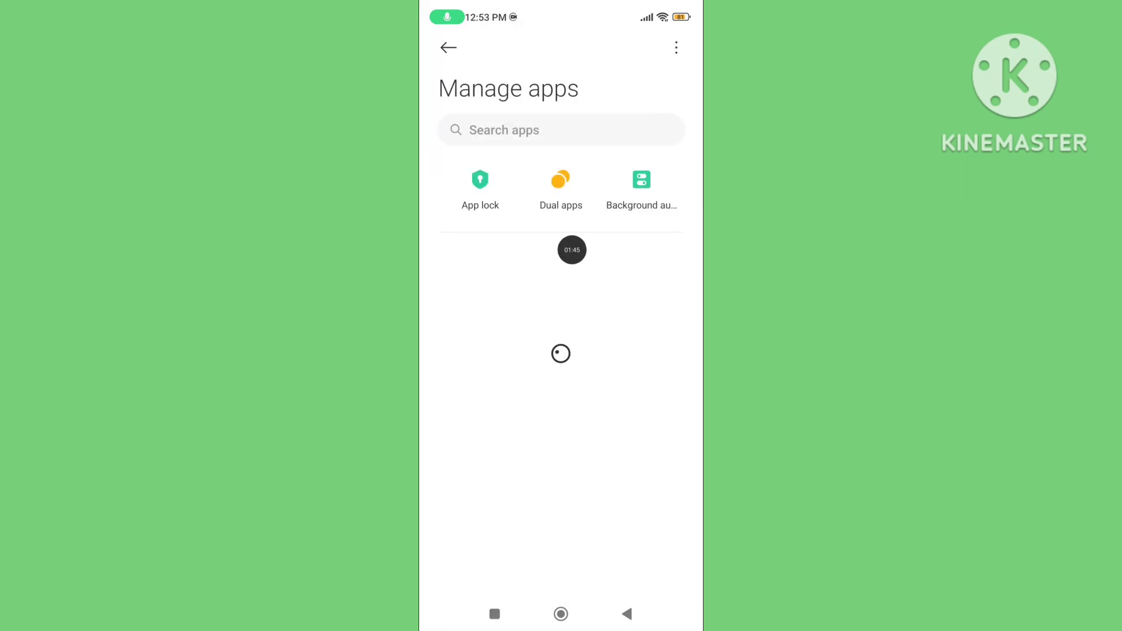
- Search the installed apps for 'whats' and open WhatsApp's App info page
click(560, 130)
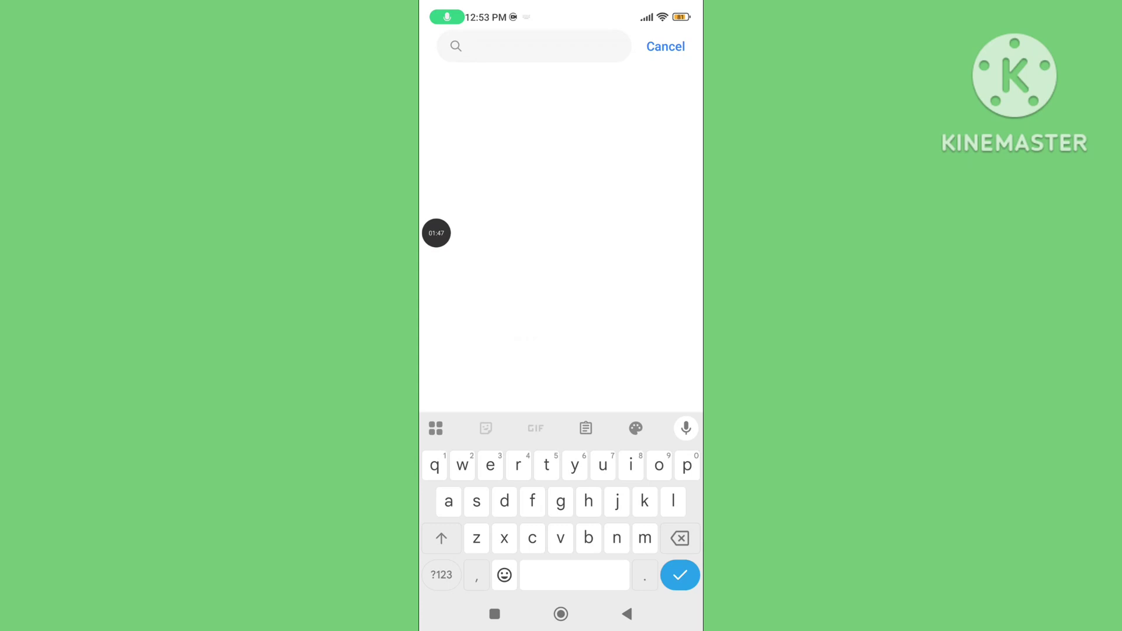
text(whats)
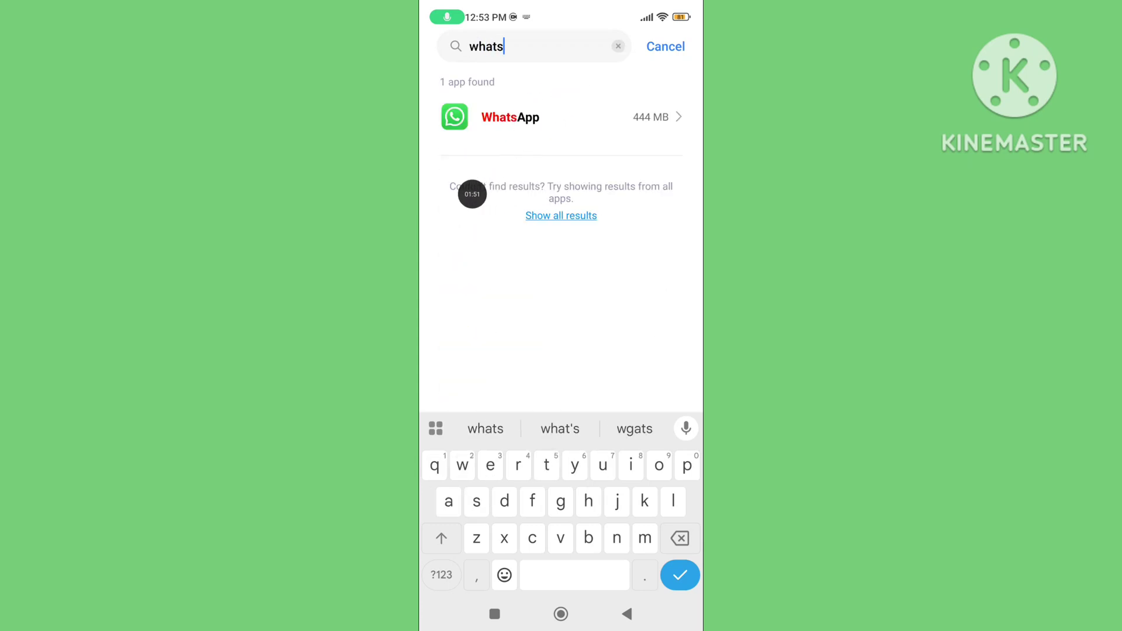
click(510, 116)
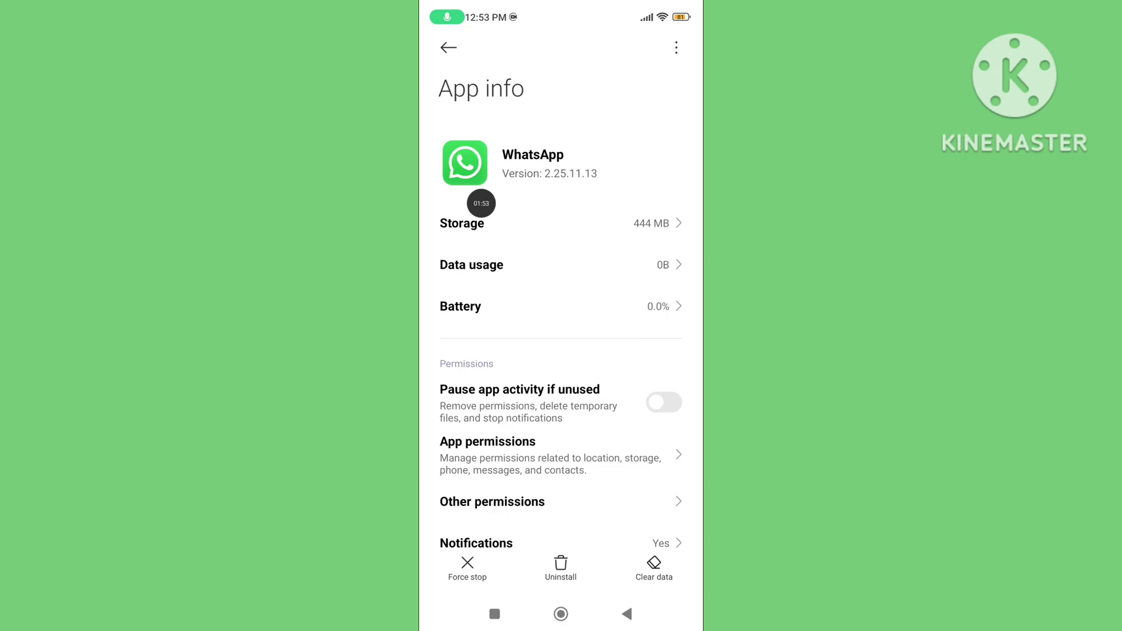
- Clear WhatsApp's cache to 0 B from its Storage page and return Home
click(460, 223)
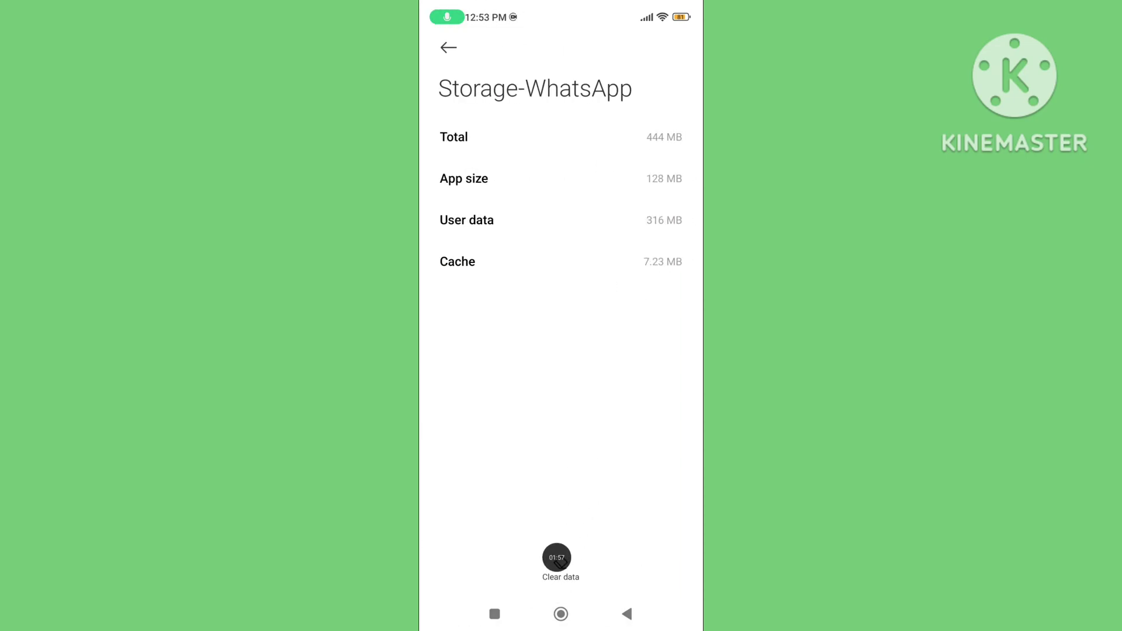
click(559, 578)
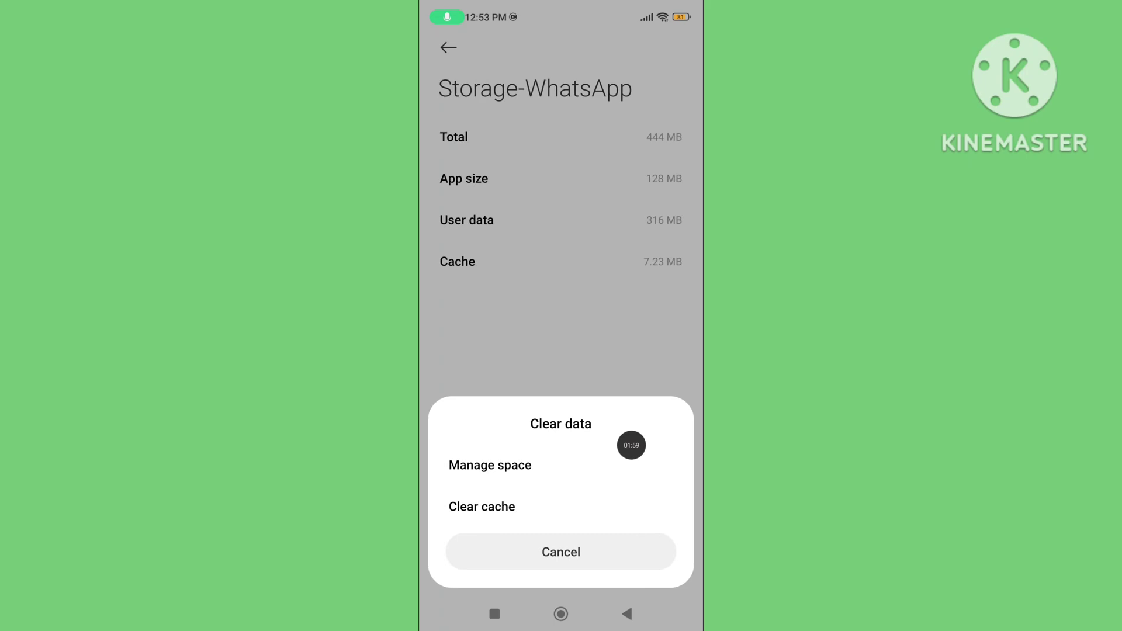
click(481, 506)
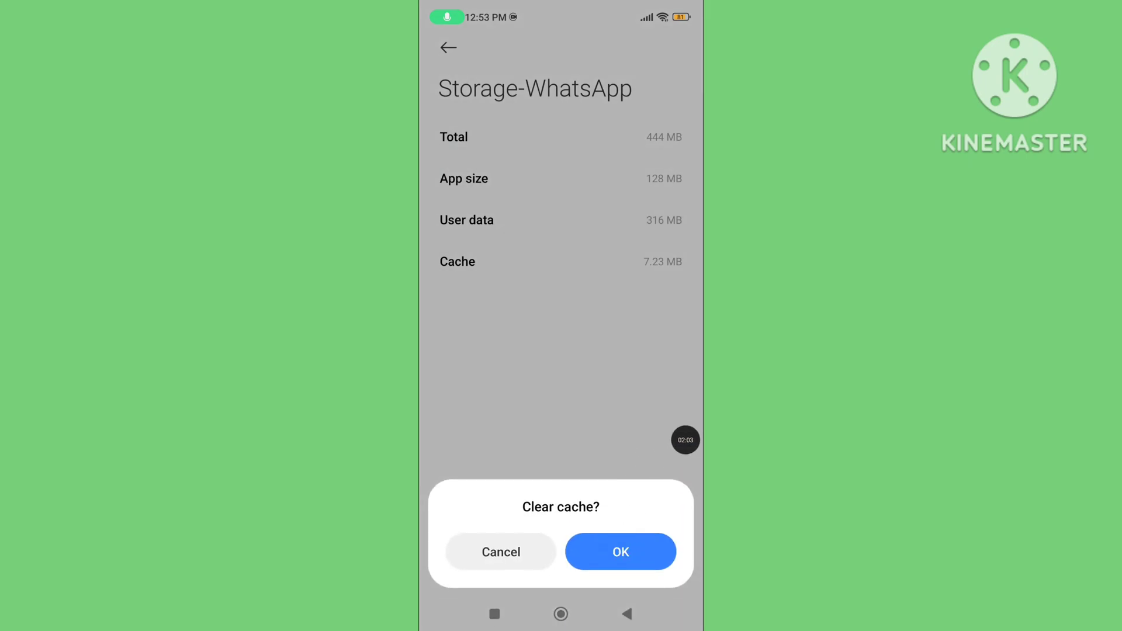
click(621, 552)
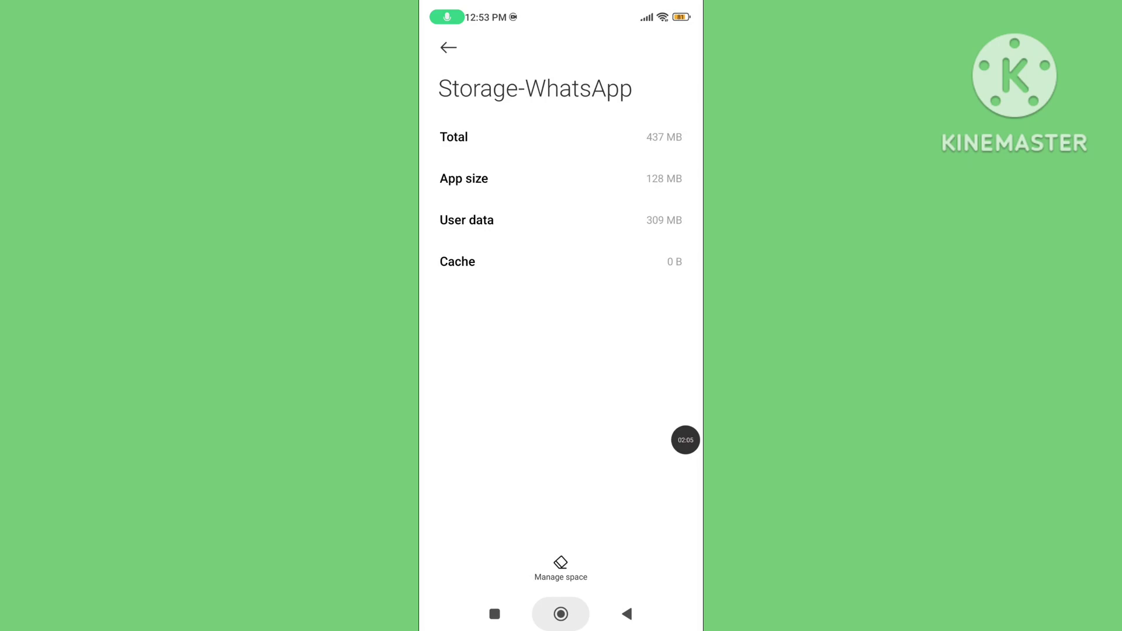
click(561, 613)
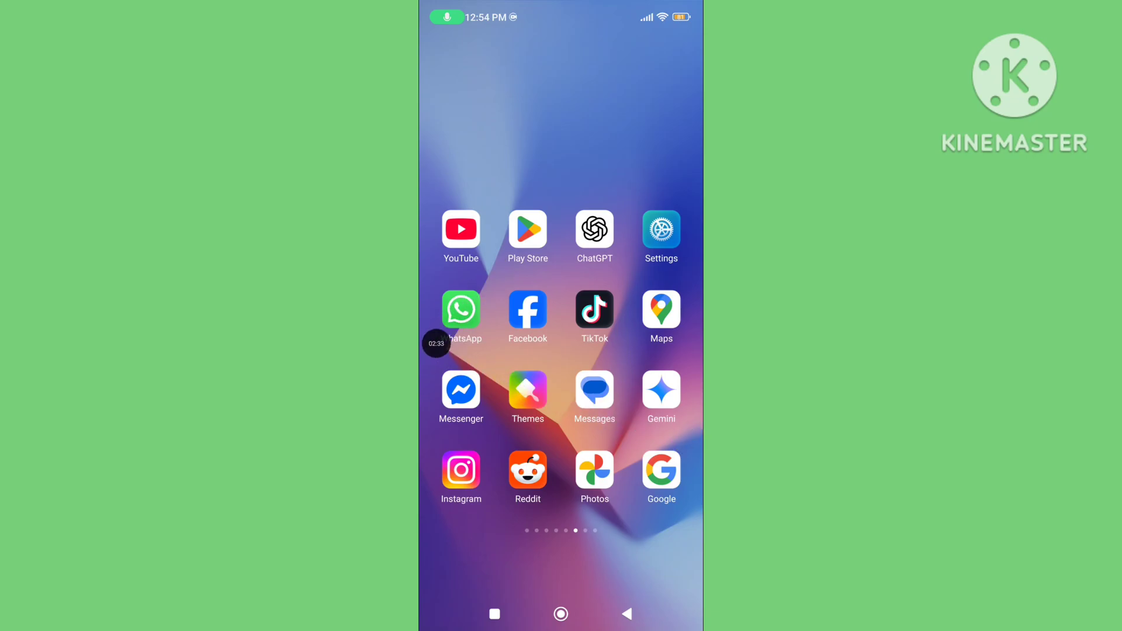
- Launch WhatsApp and reach its Settings screen via the three-dot menu
click(461, 308)
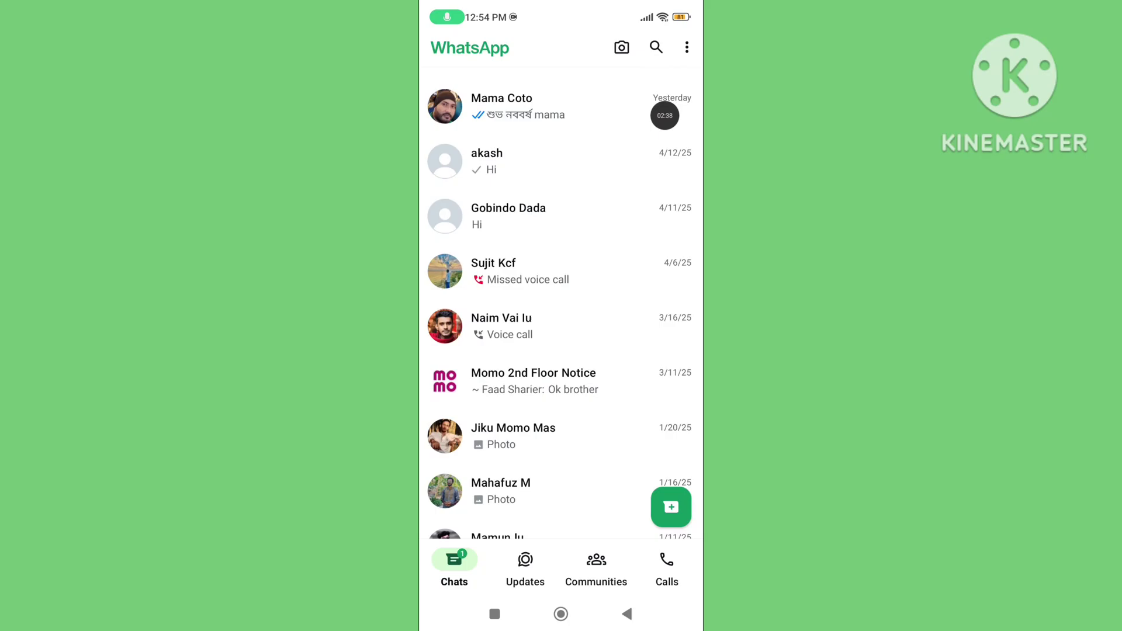
click(687, 46)
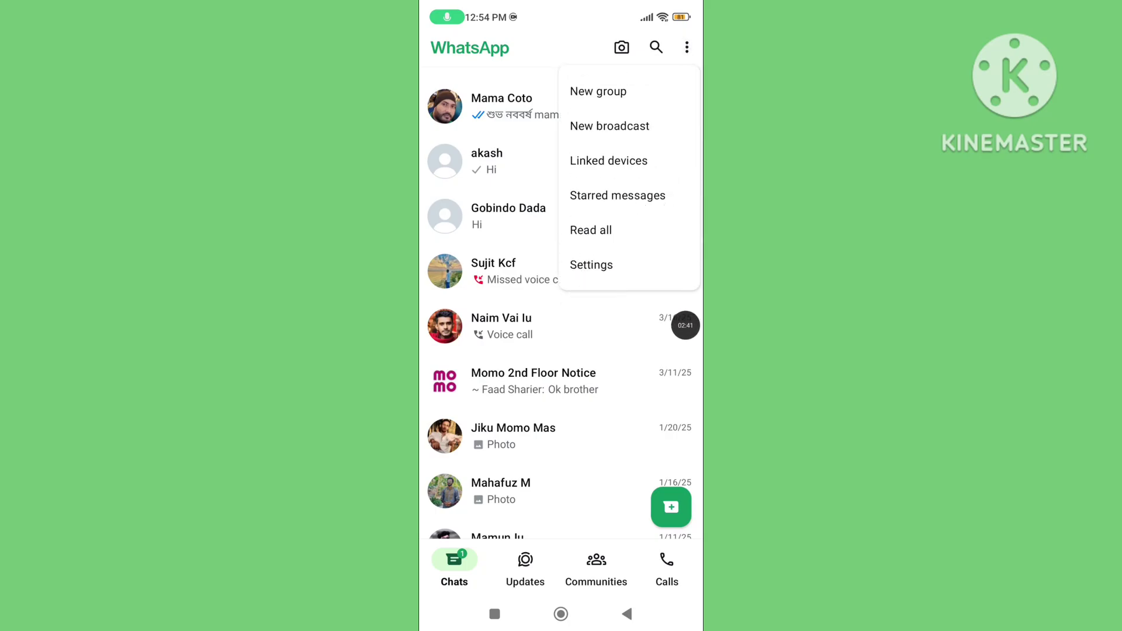
click(591, 264)
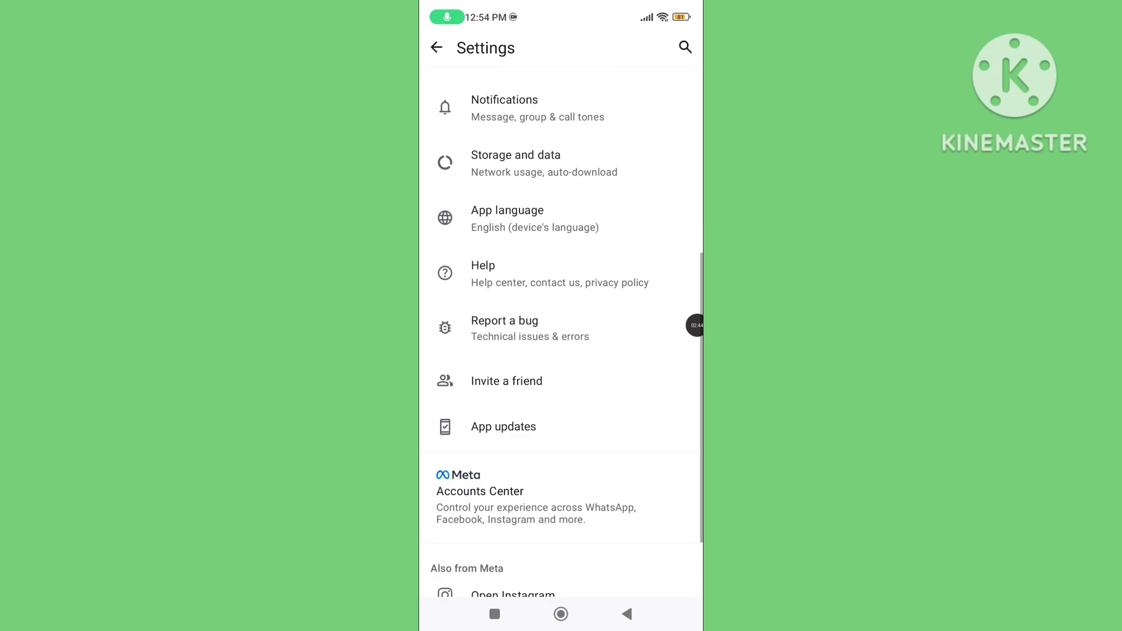
scroll(down, 3)
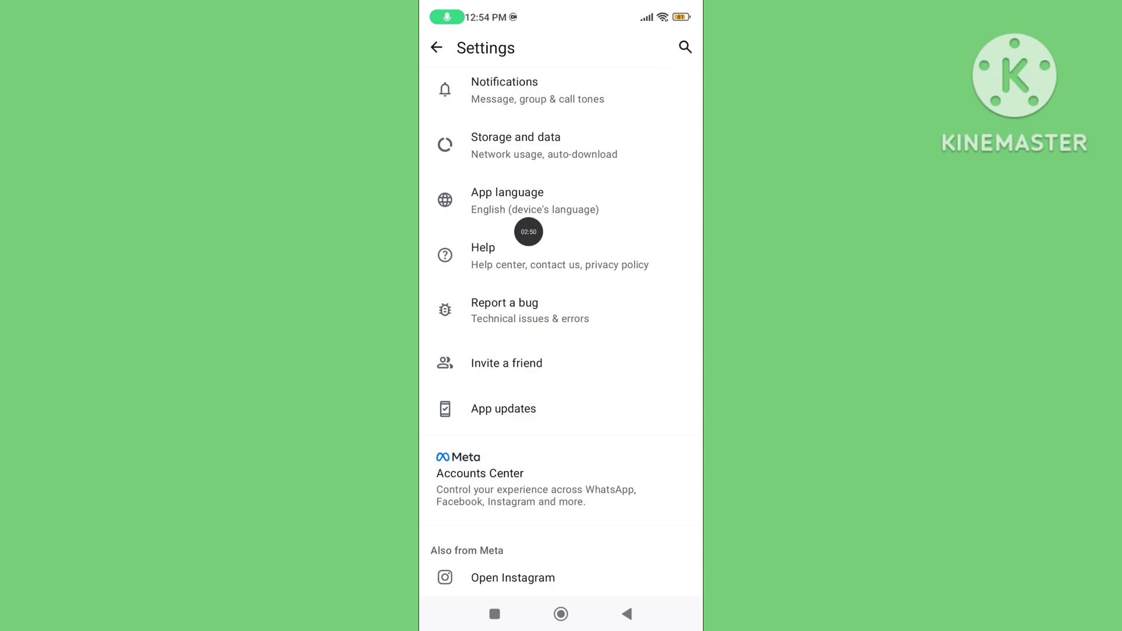
- Go through Help and Help Center to the Contact us support form
click(482, 255)
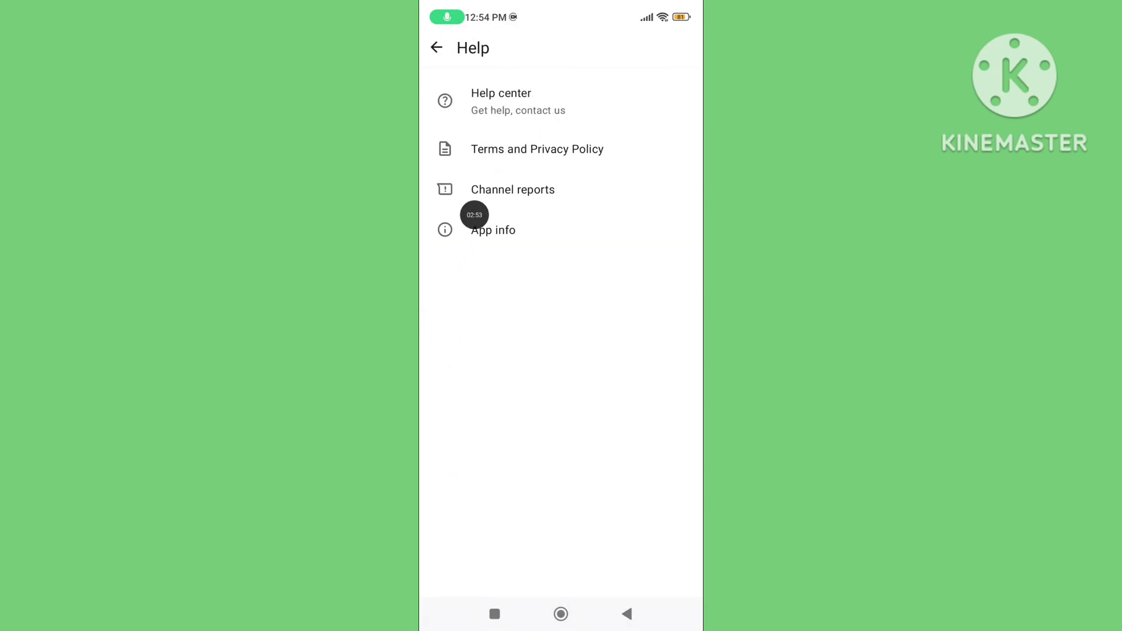
click(500, 101)
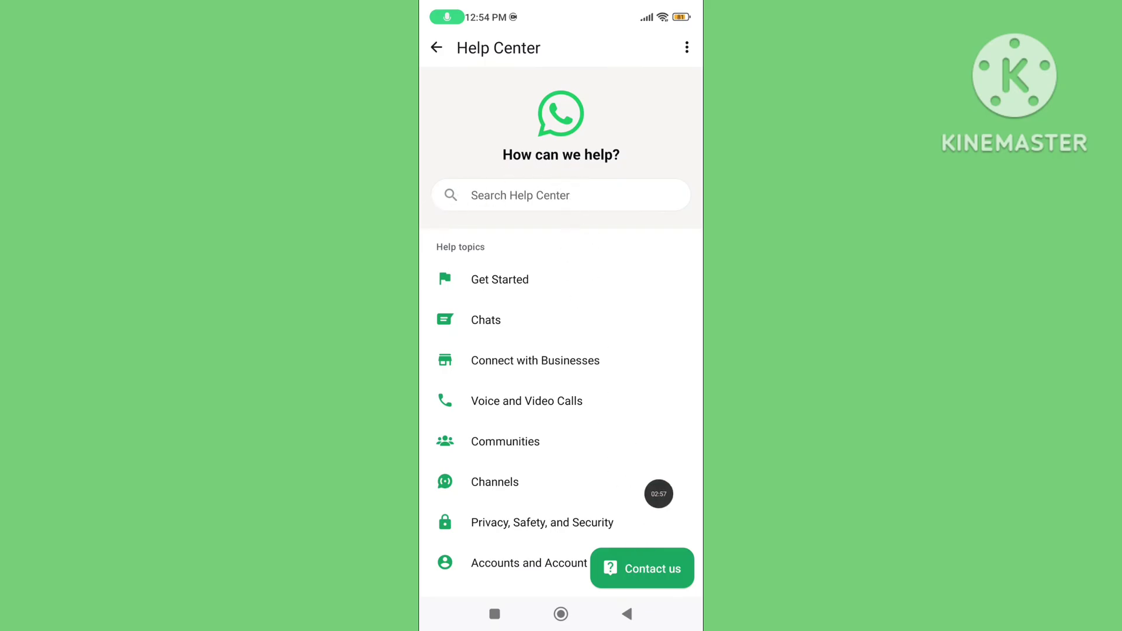
click(641, 568)
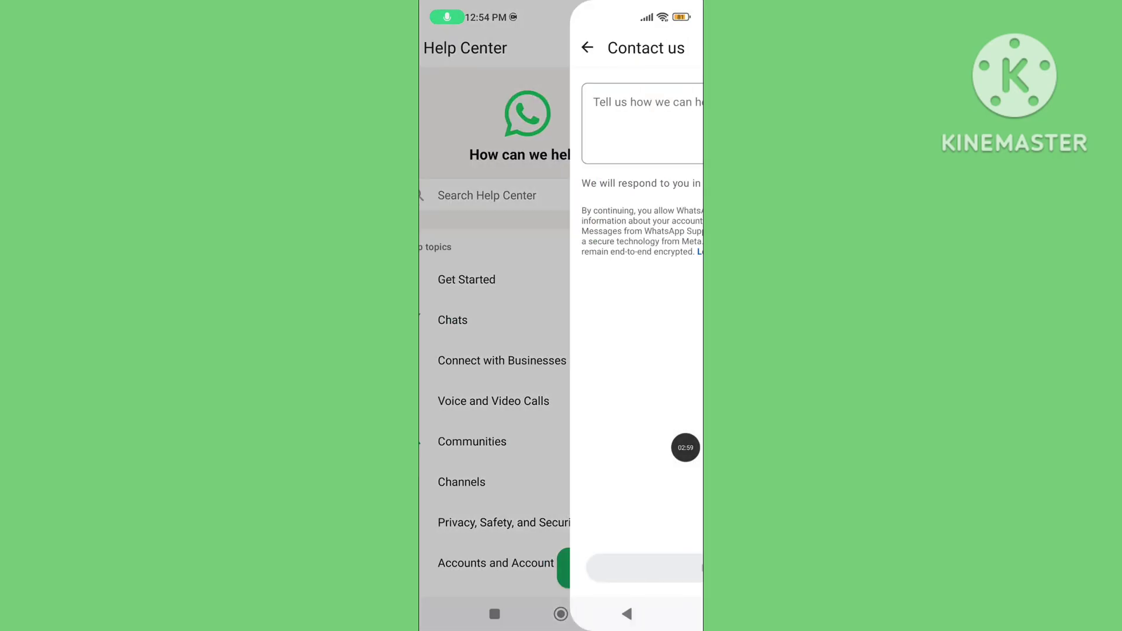